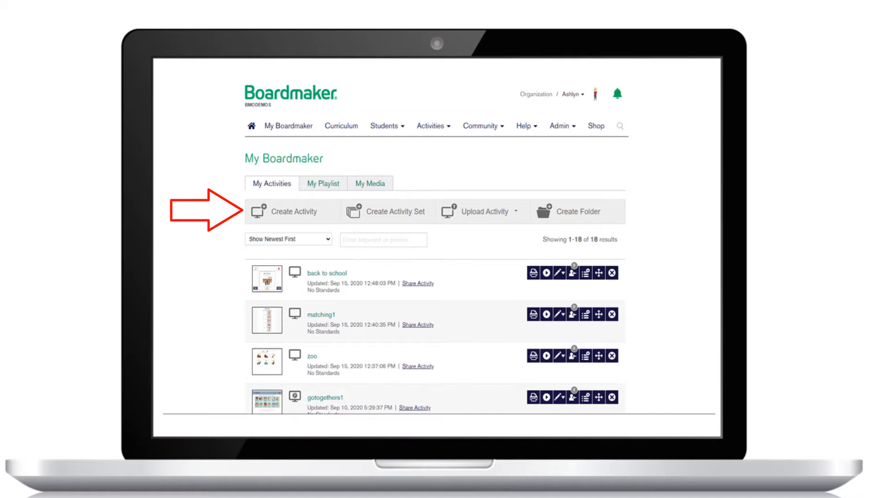
Follow the Boardmaker 7 pre-release announcement banner to the Boardmaker 7 preparation page
click(291, 211)
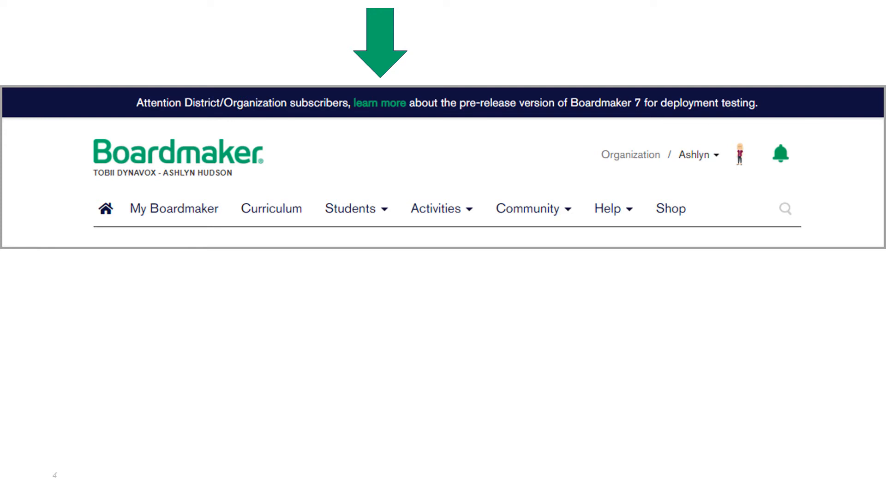
click(379, 103)
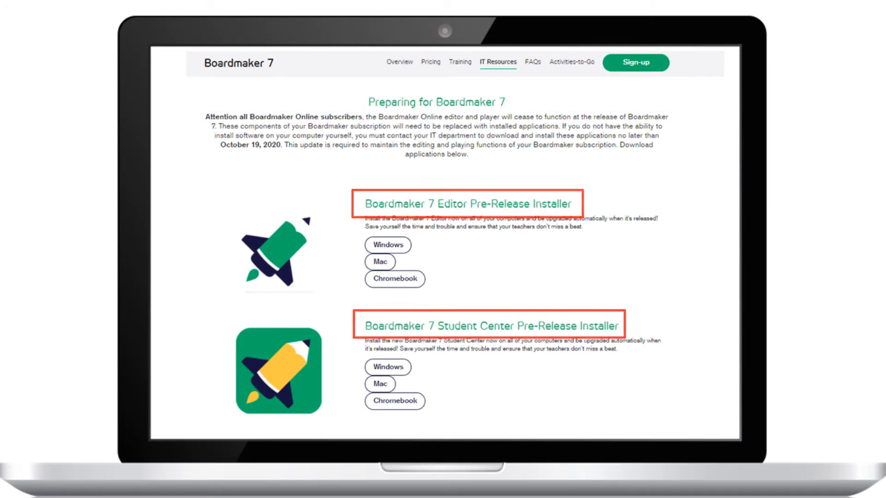
Scroll down the IT Resources page past the installers to the IT Deployment Guide
scroll(down, 3)
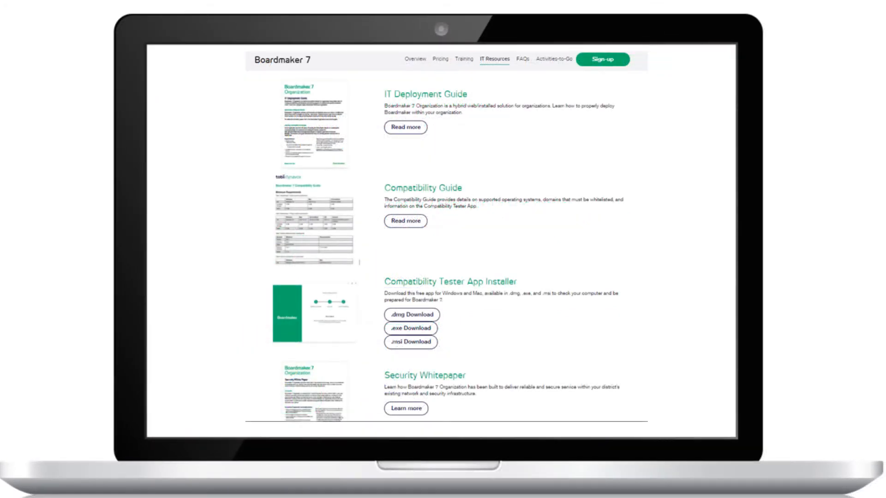